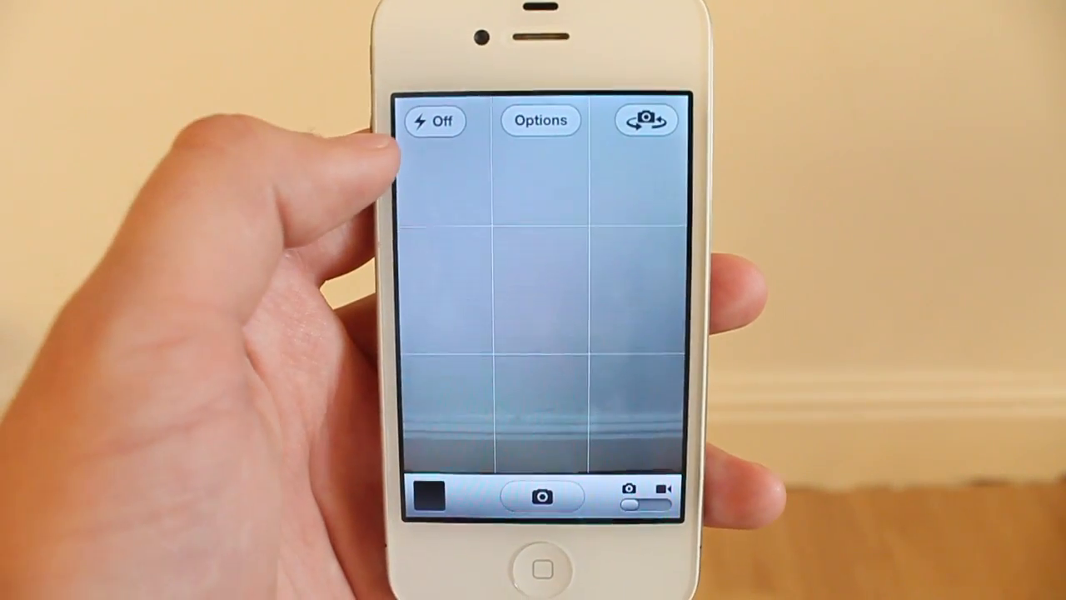
# Keep the flash off and open Options showing Grid and HDR both off
pyautogui.click(434, 120)
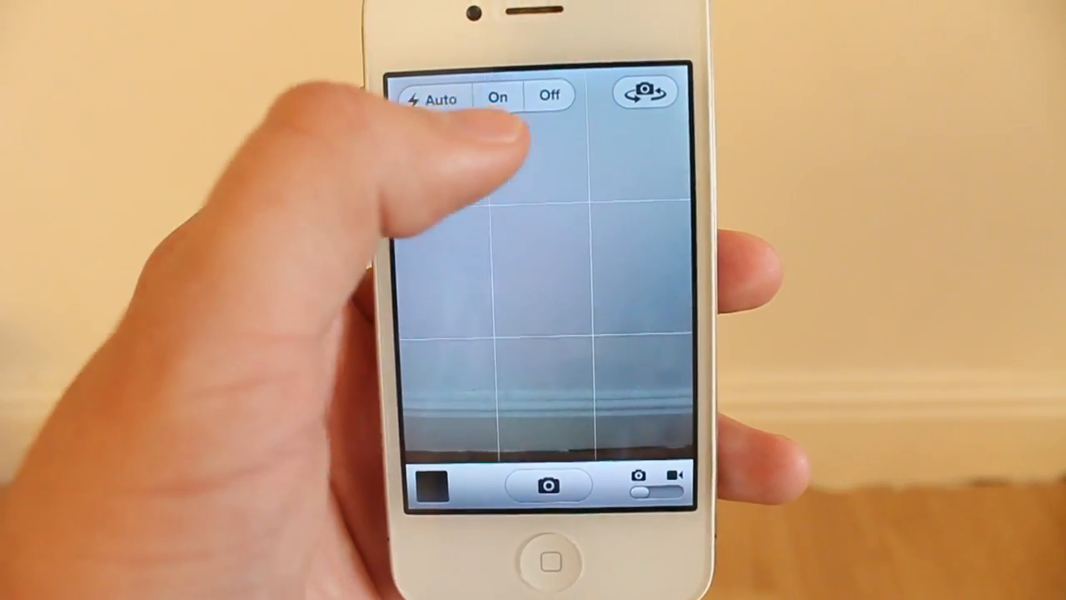
pyautogui.click(549, 95)
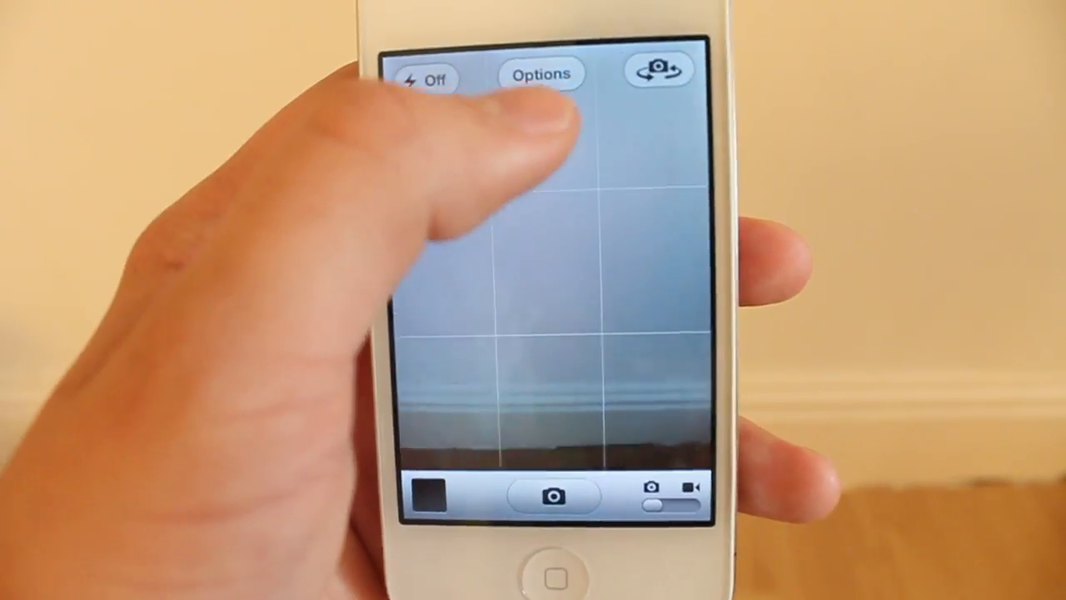
pyautogui.click(540, 74)
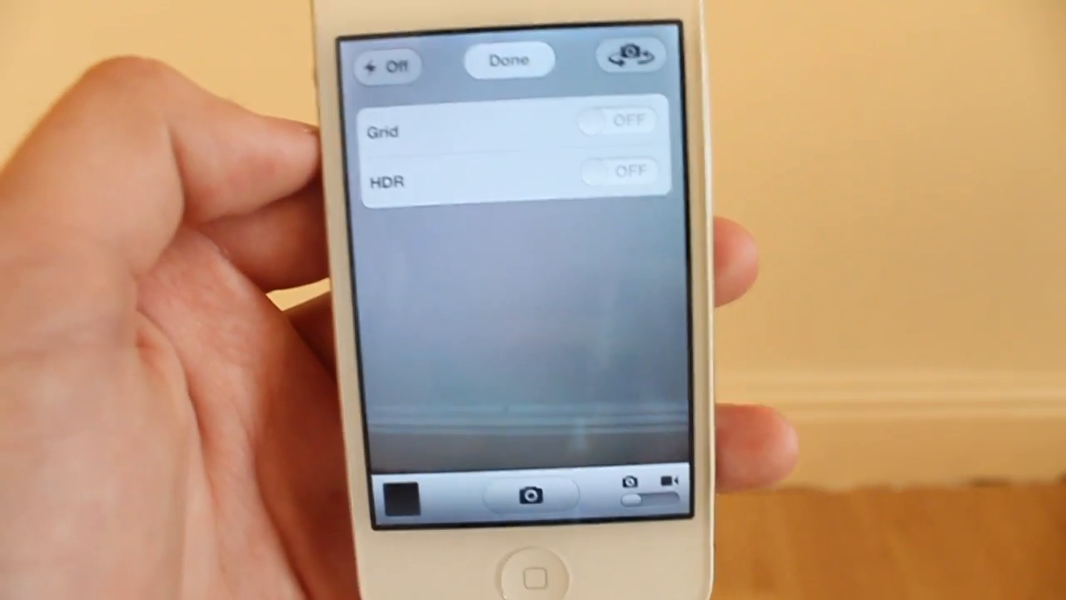
# Close the Options panel, returning to the grid-free viewfinder with zoom at minimum
pyautogui.click(509, 60)
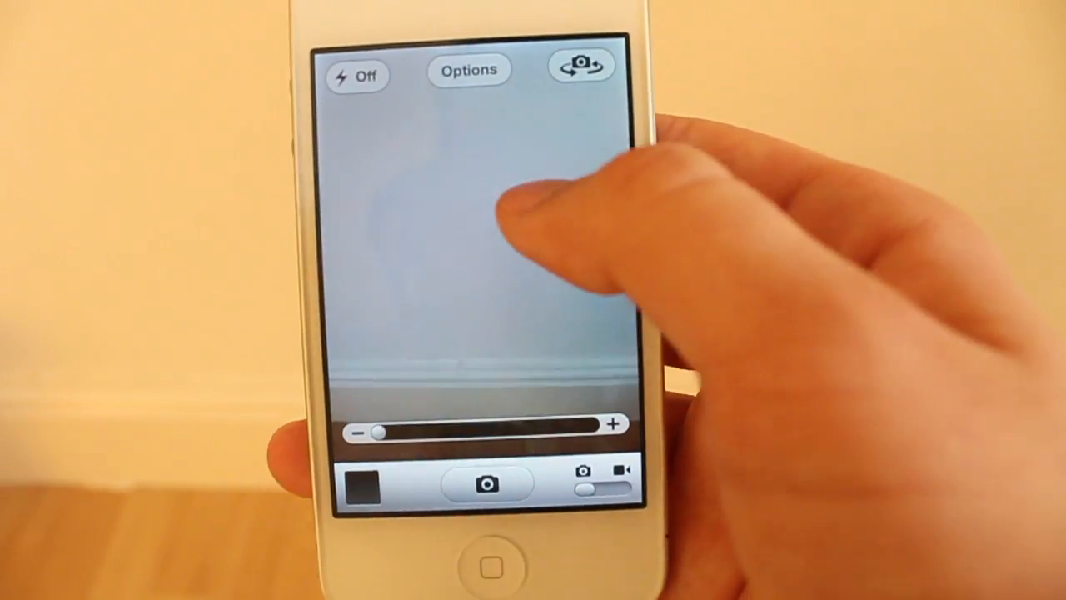
# Take a landscape photo with the shutter button, flash still off
pyautogui.click(542, 187)
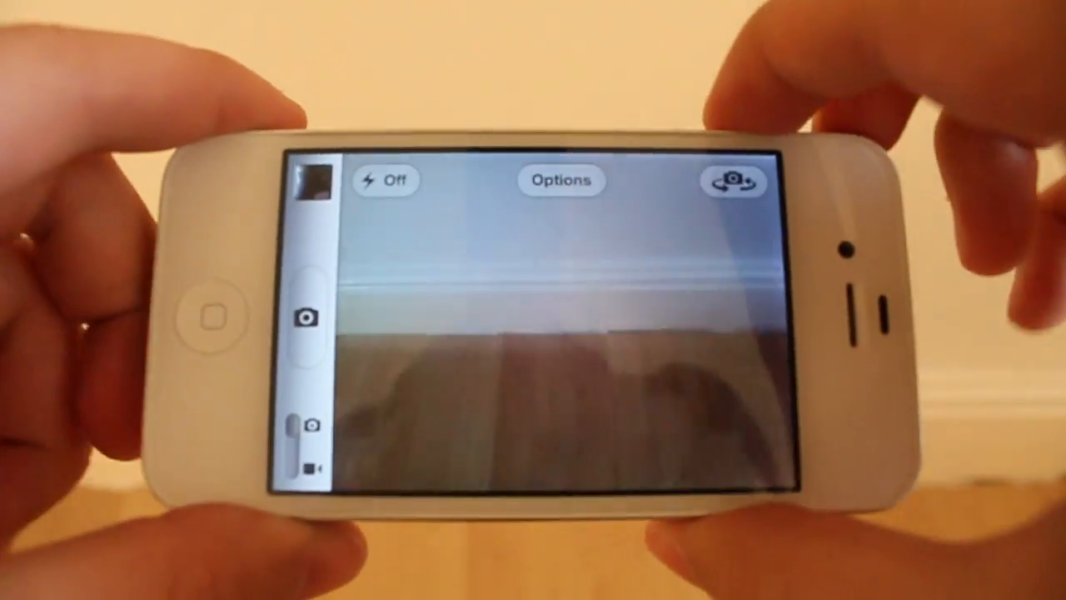
# Slide the photo/video switch to video mode, showing the red record control
pyautogui.click(550, 300)
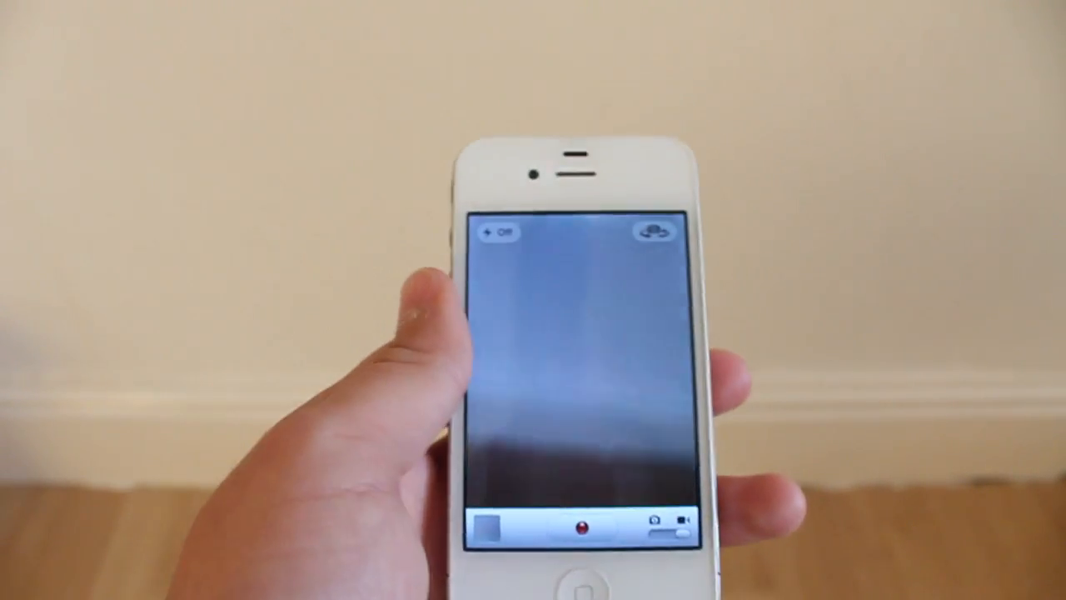
# Go to the home screen, launch Tweetbot, and dismiss the Airplane Mode alert
pyautogui.click(577, 565)
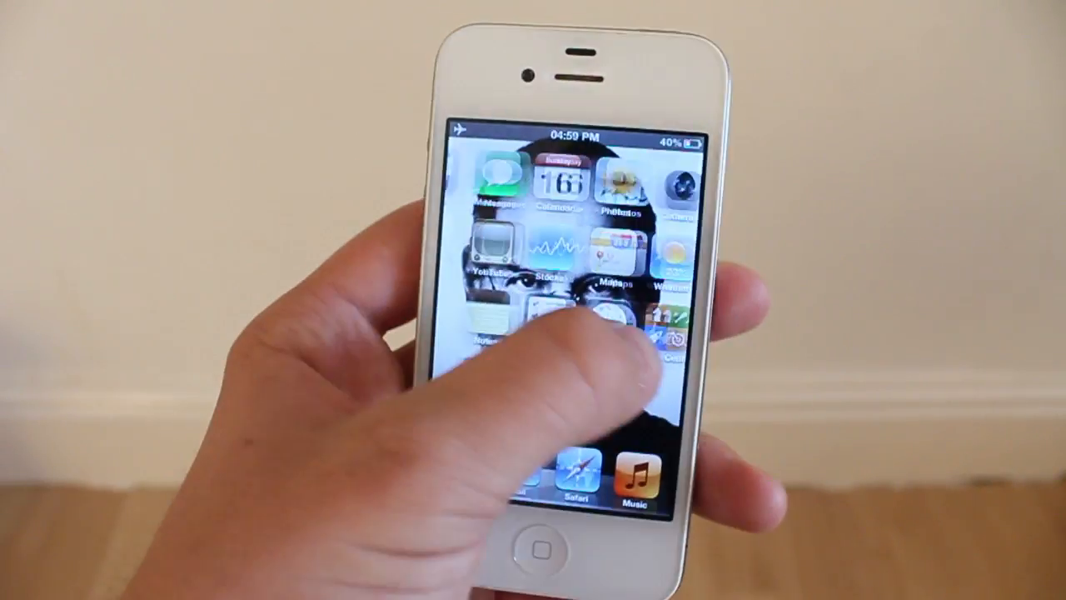
pyautogui.hscroll(-3)
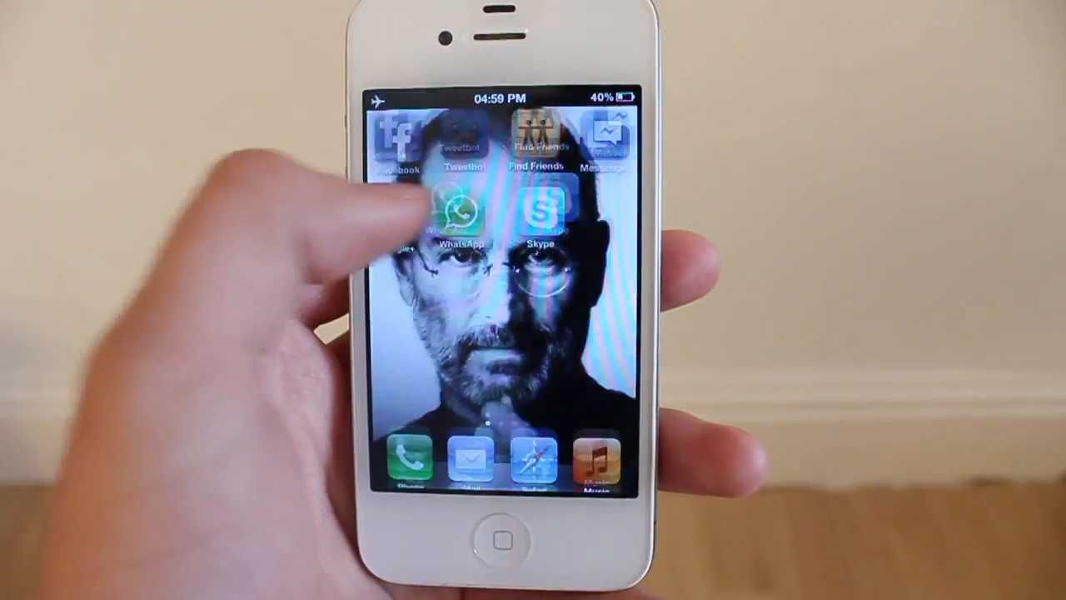
pyautogui.click(458, 216)
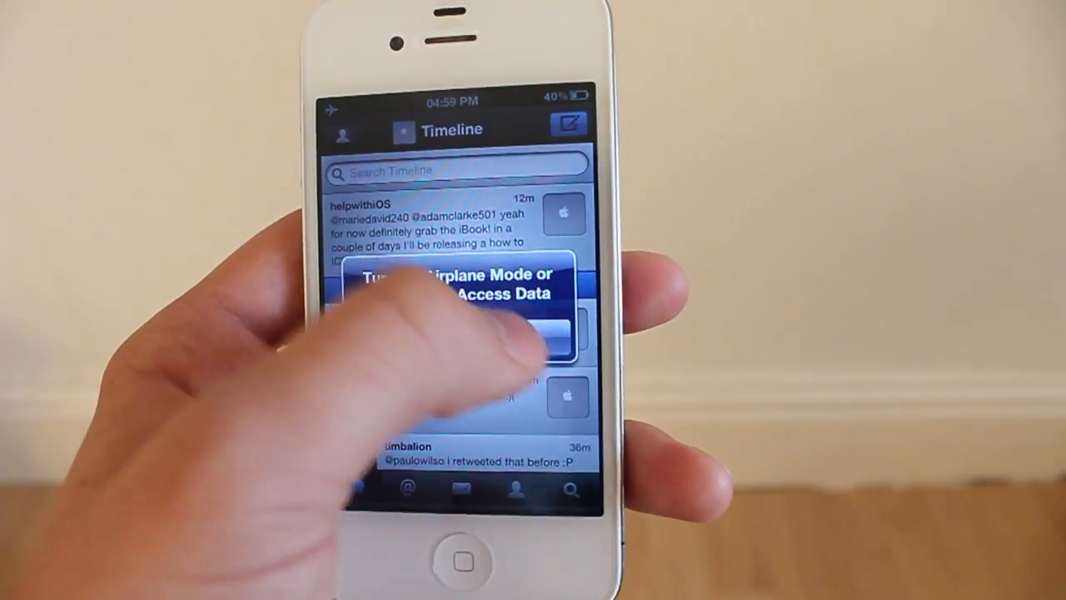
pyautogui.click(569, 123)
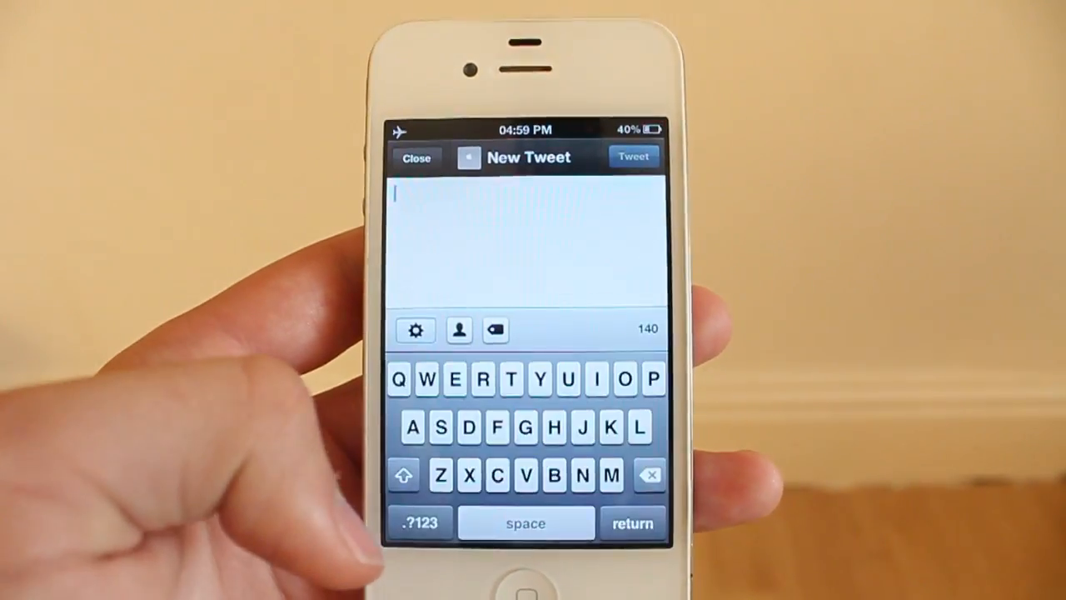
# Discard the tweet and view the helpwithiOS profile: 1,680 tweets, 312 followers
pyautogui.click(416, 157)
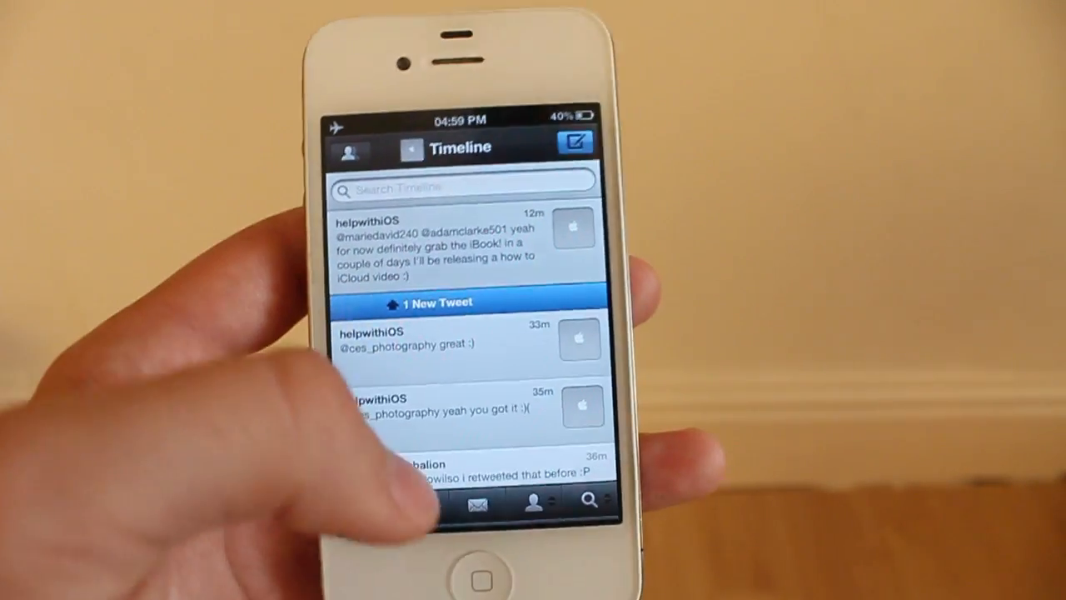
pyautogui.click(477, 579)
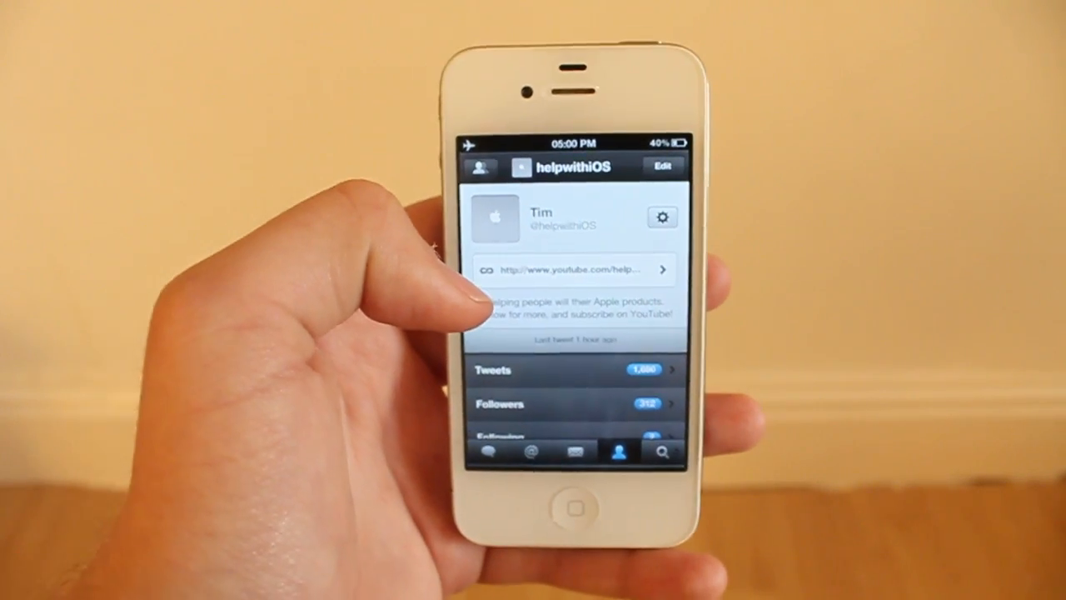
pyautogui.scroll(-3)
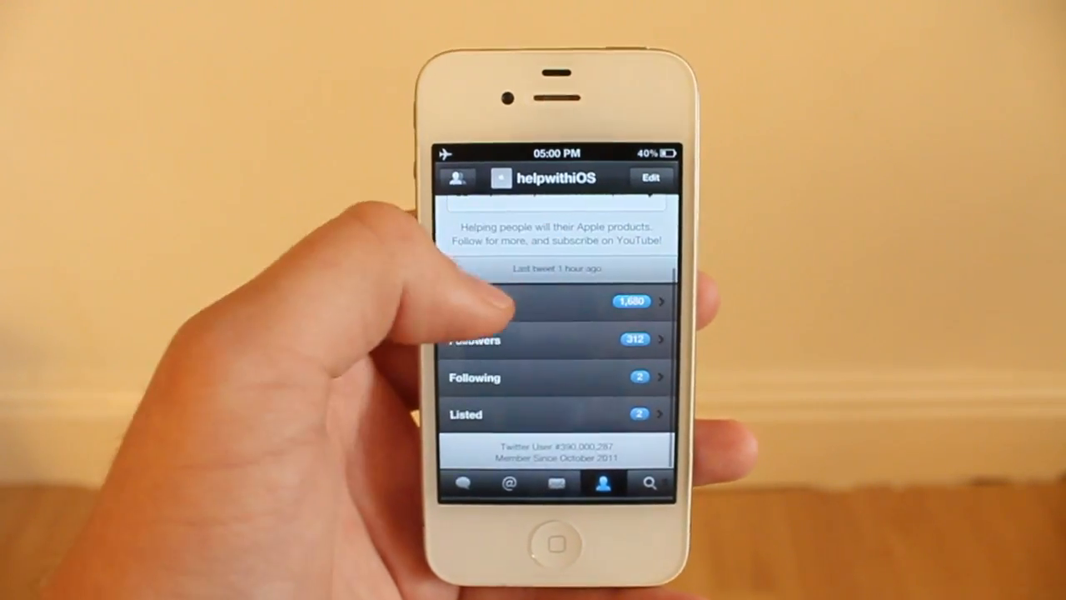